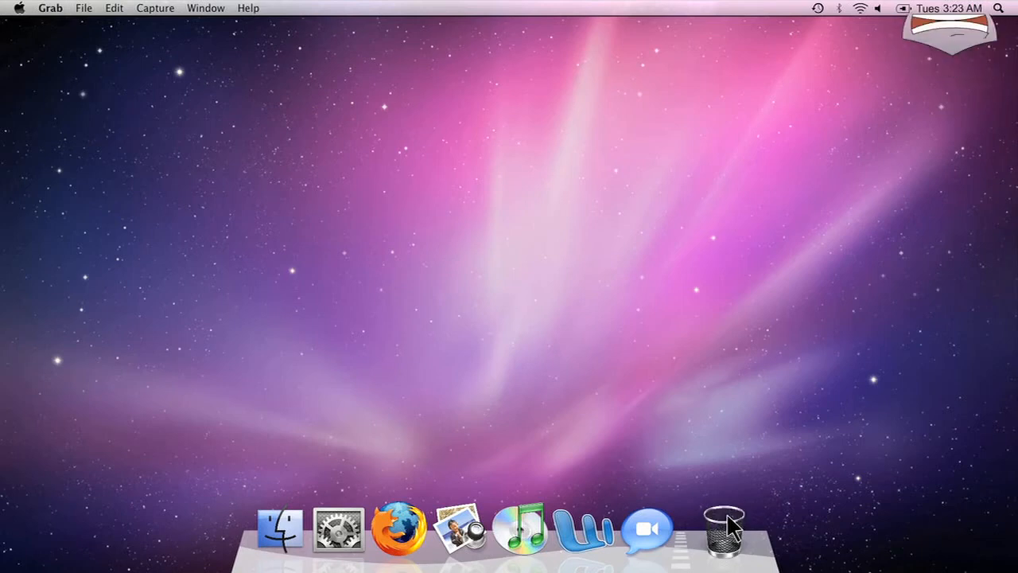
left_click(649, 526)
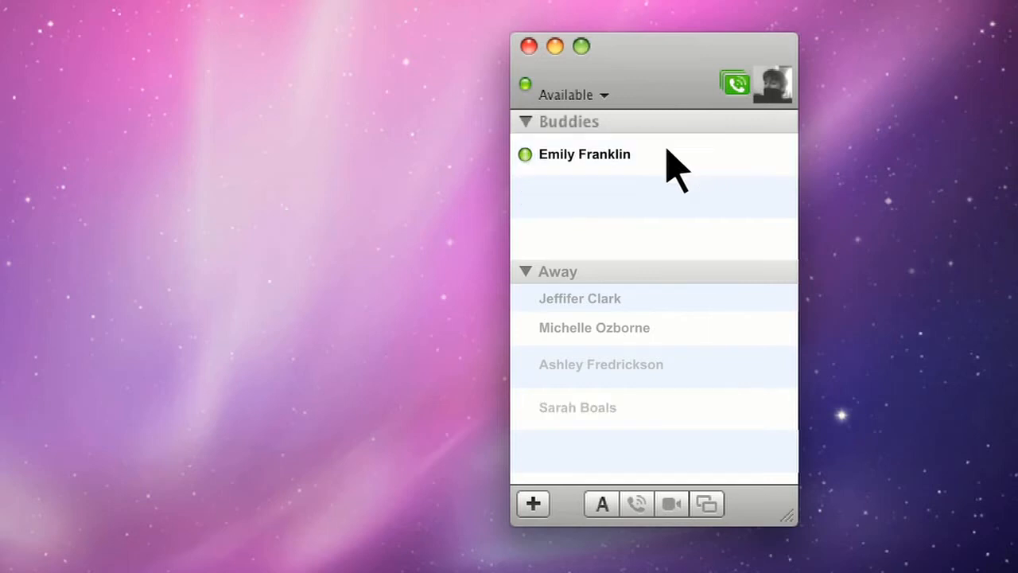
left_click(585, 153)
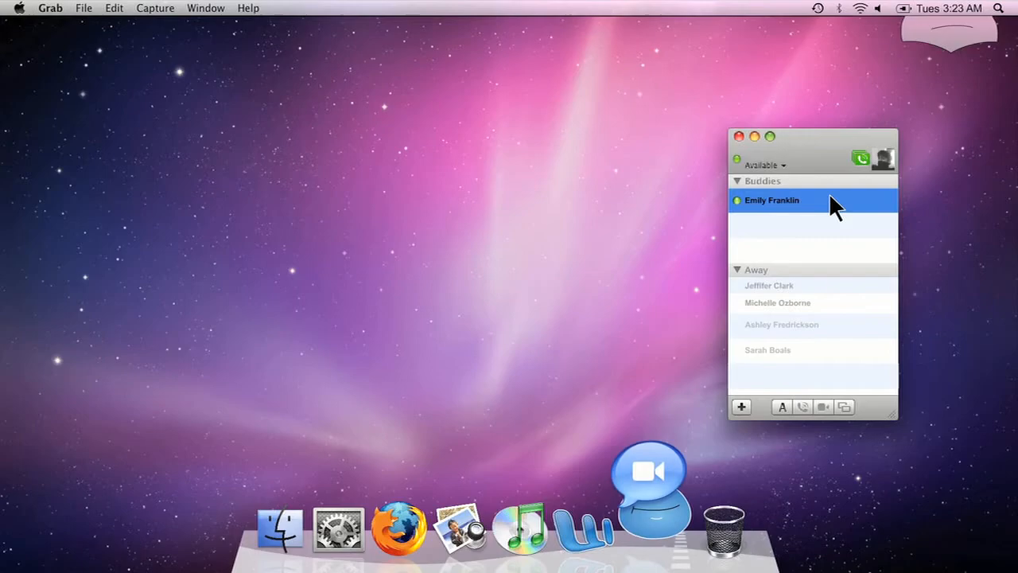
double_click(771, 201)
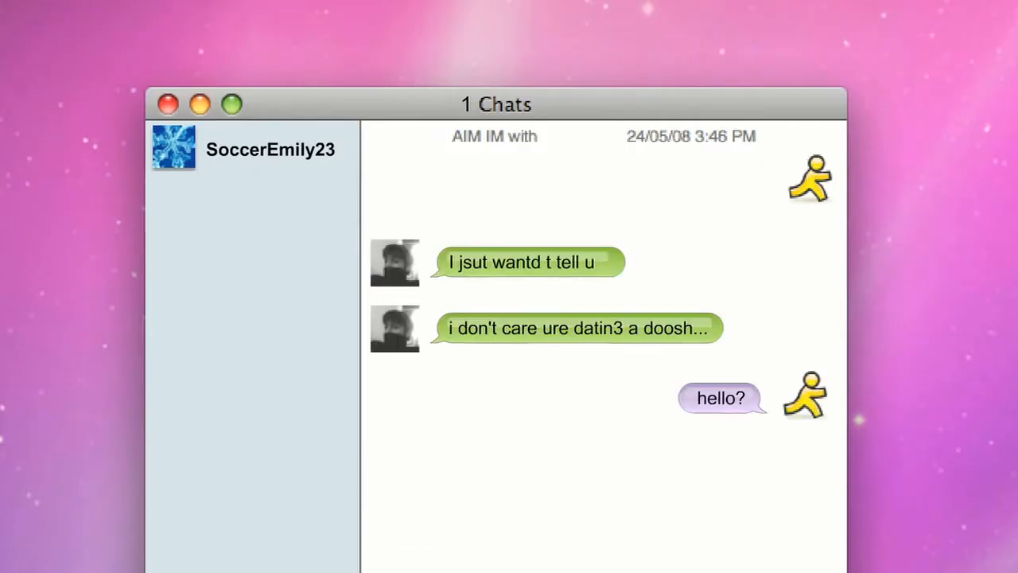
Write the misspelled reply 'i hvae aswa' to Emily in the open conversation
type("i hvae aswa")
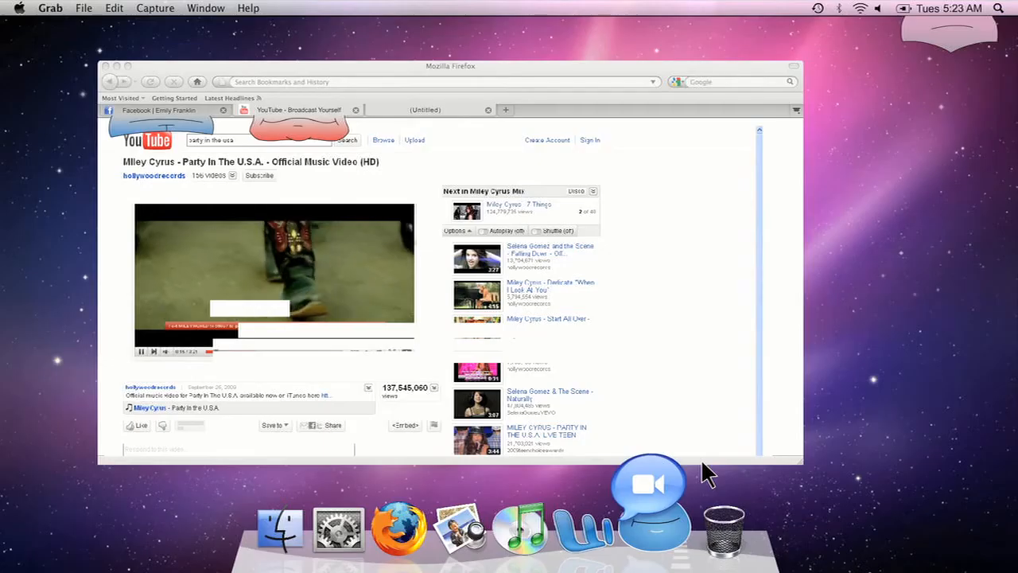
Begin the new Gmail message body with the greeting 'Dearest'
left_click(430, 110)
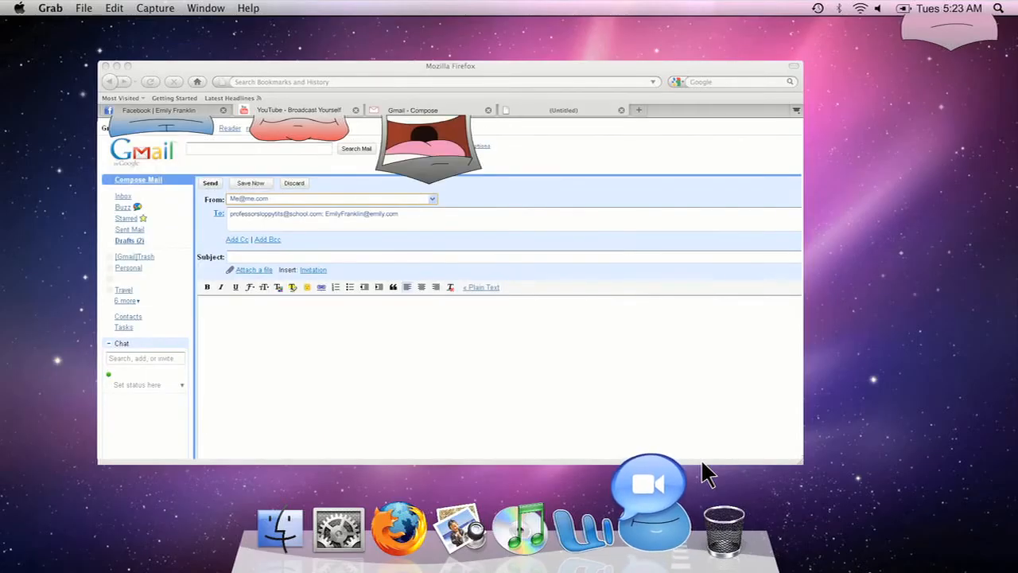
type("Dearest")
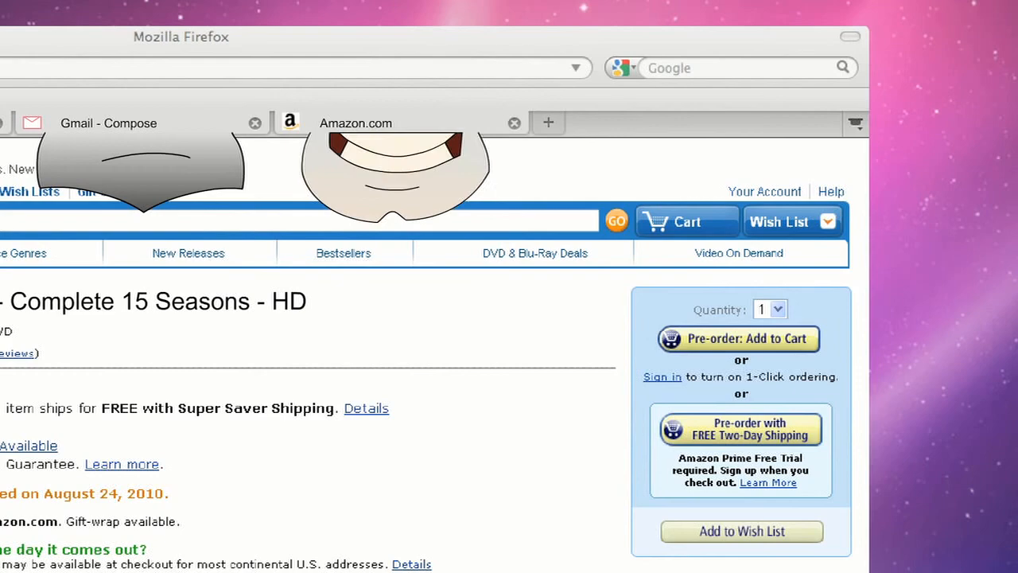
Scroll the Complete 15 Seasons HD page down to its pre-order Add to Cart box
scroll("down", 3)
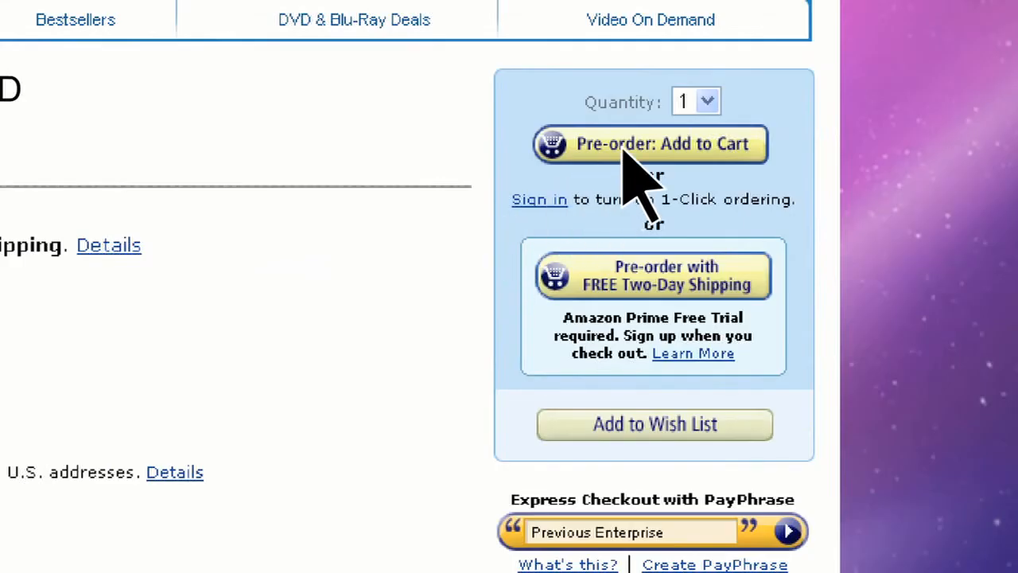